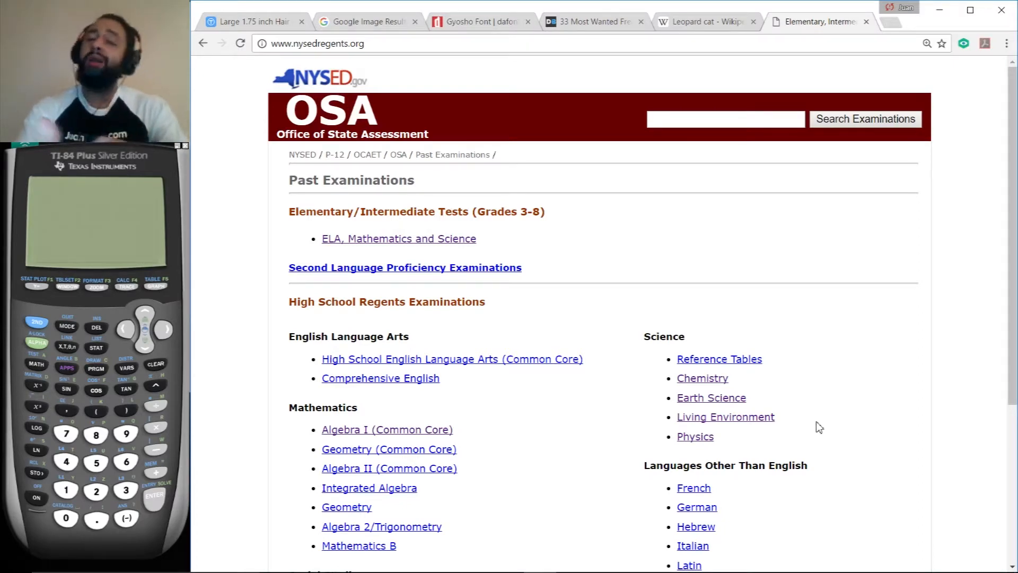
{"action": "mouse_move", "coordinate": [779, 400]}
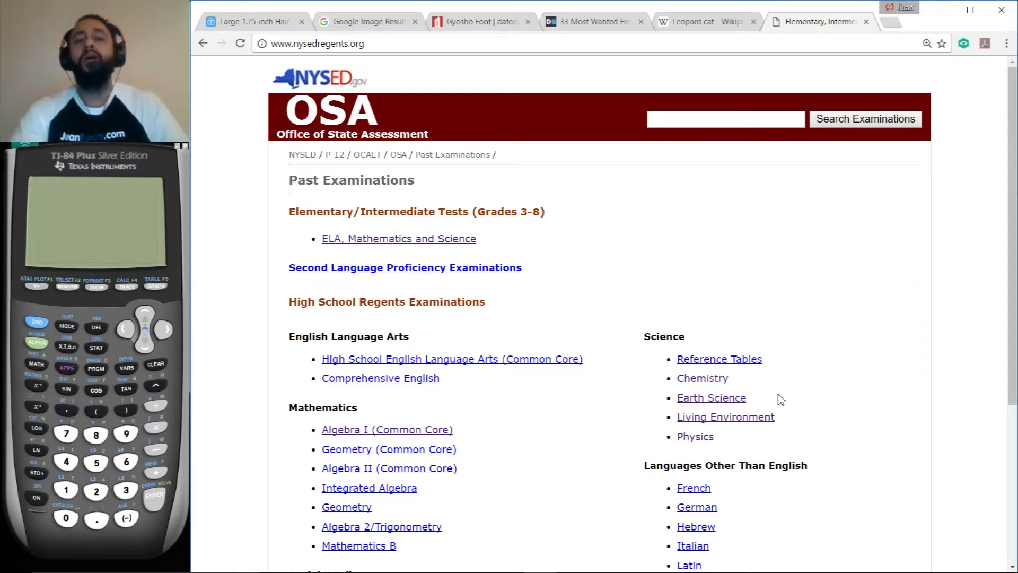
Mark up Problem 5 with the pen: options 1, 3 and 4 crossed out, option 2 circled
{"action": "left_click", "coordinate": [317, 44]}
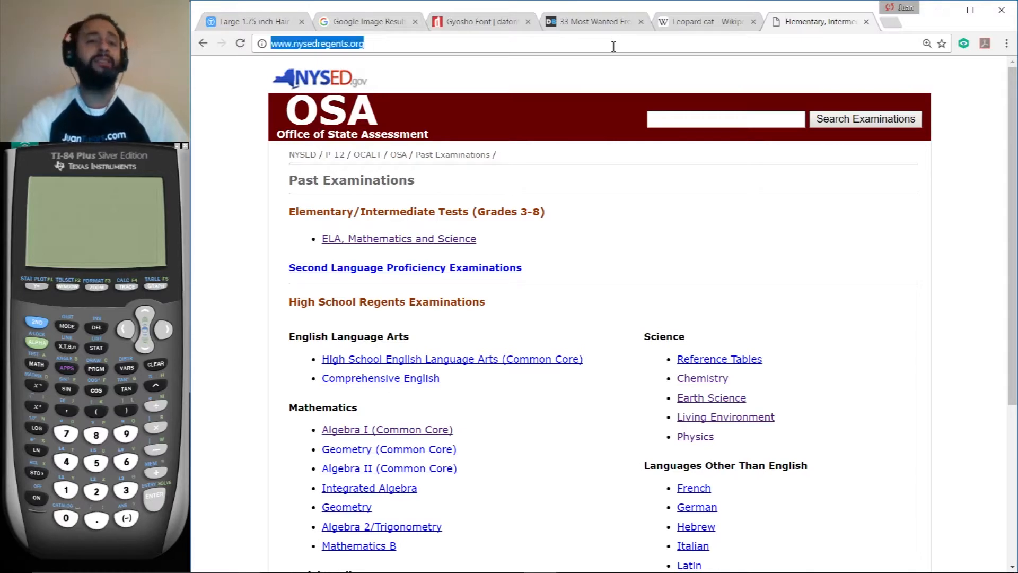
{"action": "mouse_move", "coordinate": [796, 417]}
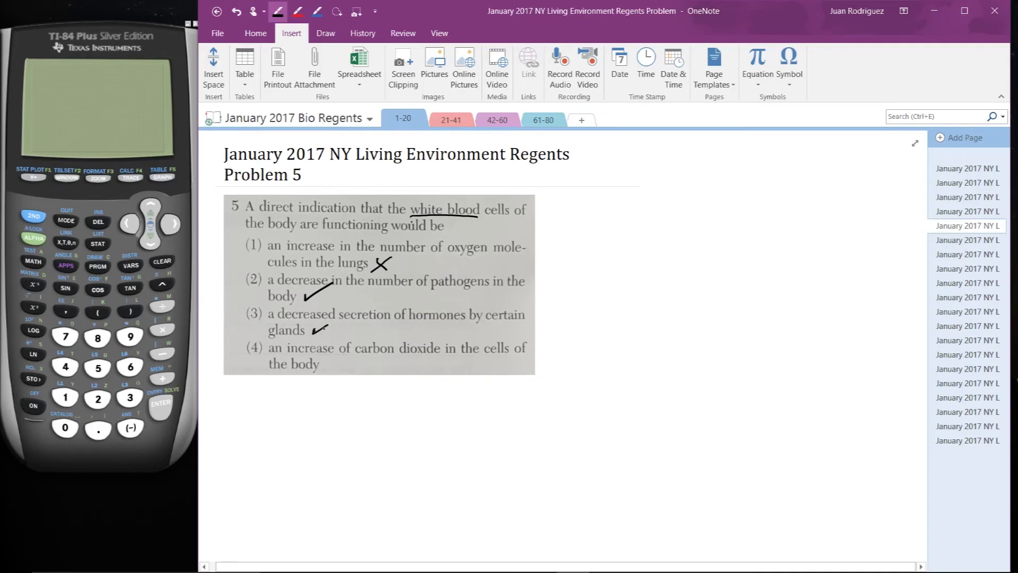
{"action": "left_click", "coordinate": [318, 330]}
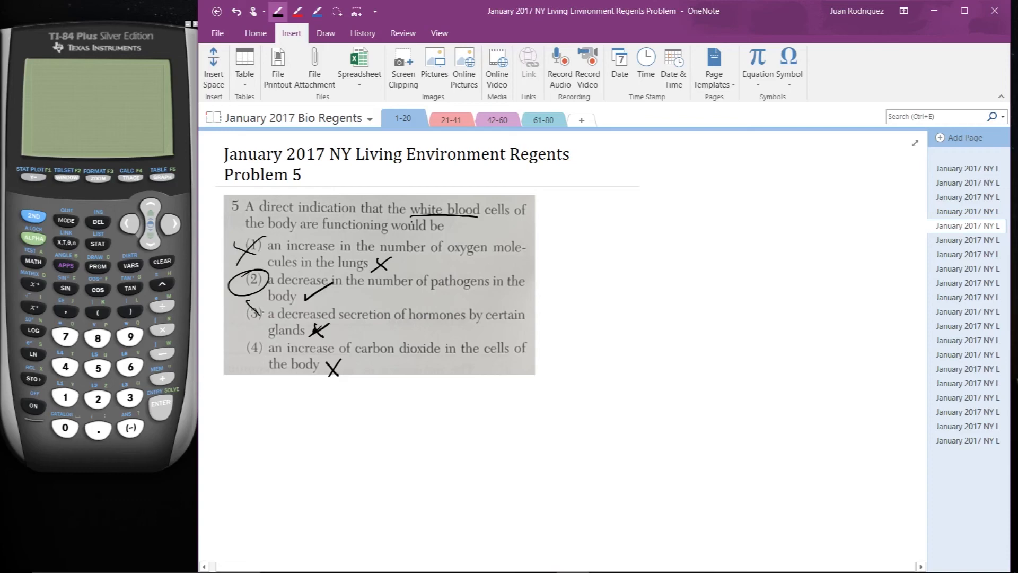
{"action": "left_click_drag", "start_coordinate": [247, 337], "coordinate": [269, 355]}
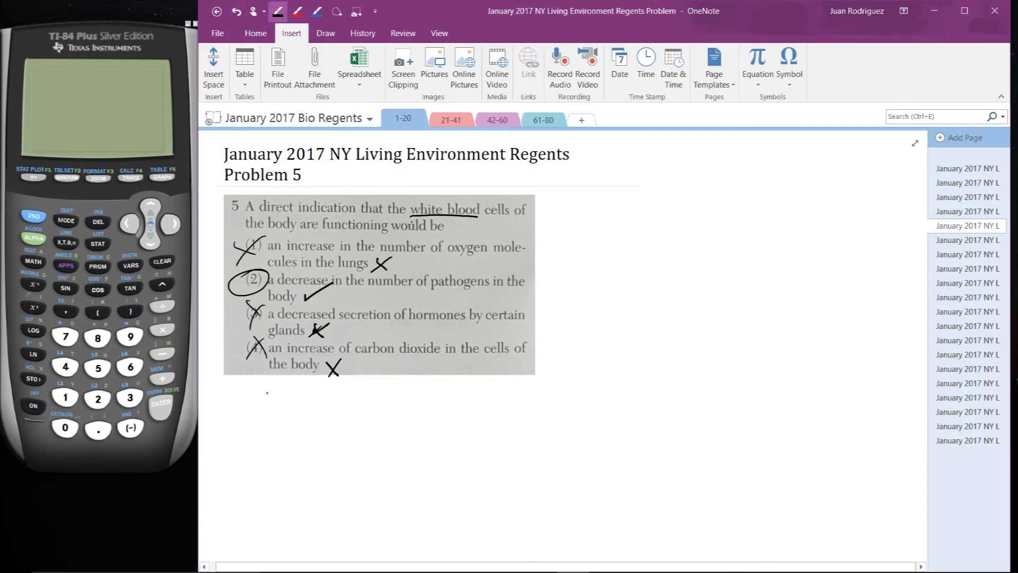